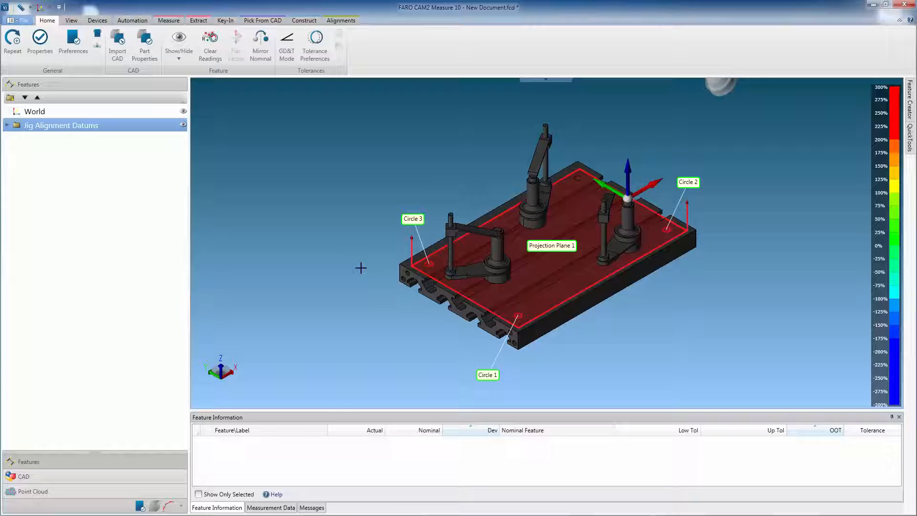
mouse_move(340, 254)
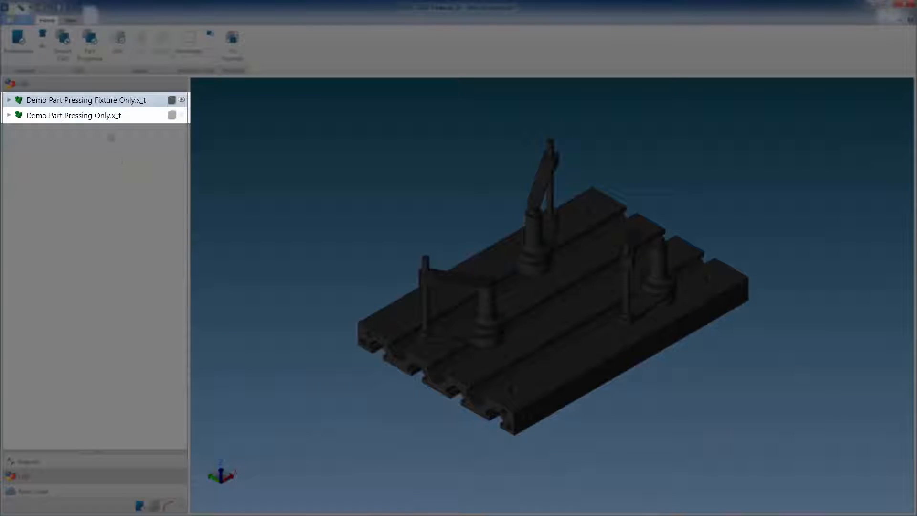
In Part Properties, uncheck Visible and Enabled for the fixture, keep the pressing part visible, and confirm.
left_click(73, 116)
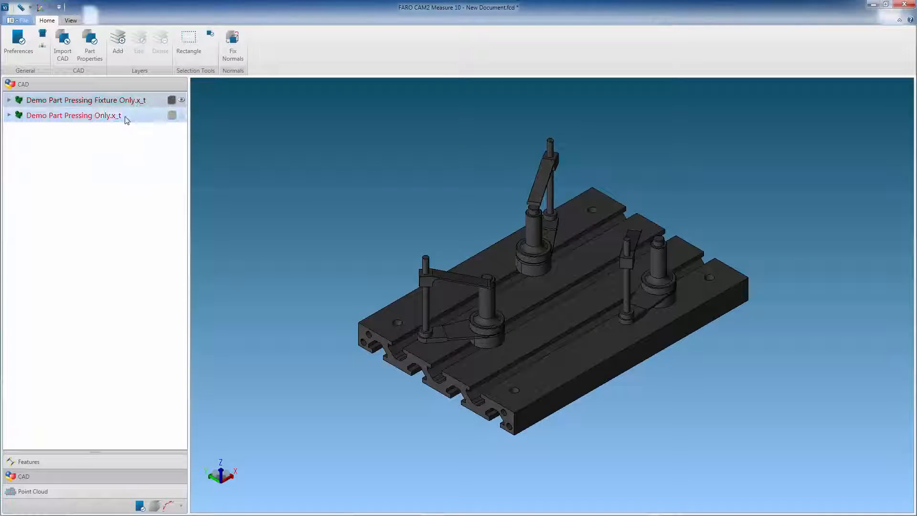
left_click(89, 44)
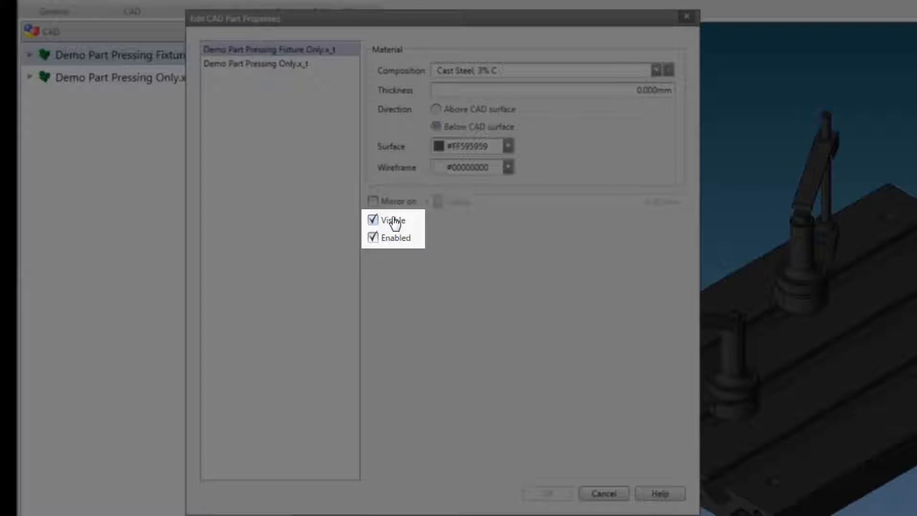
left_click(372, 220)
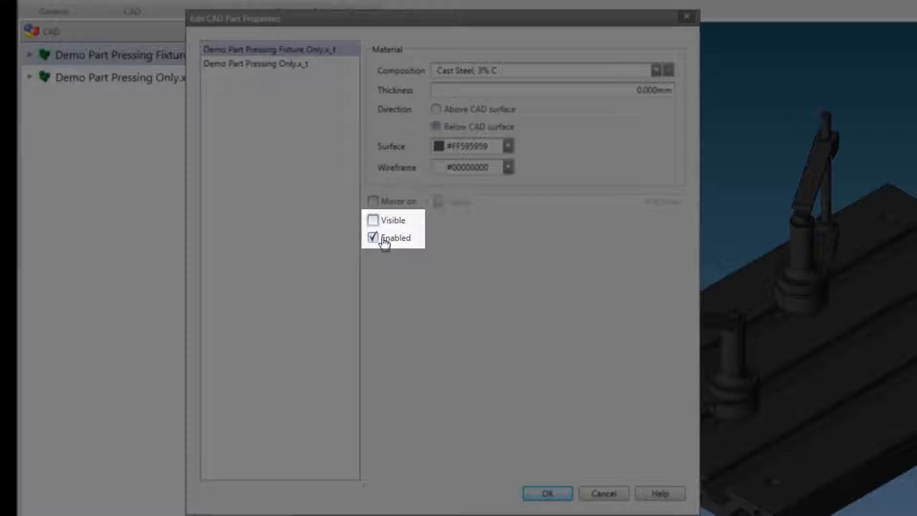
left_click(373, 238)
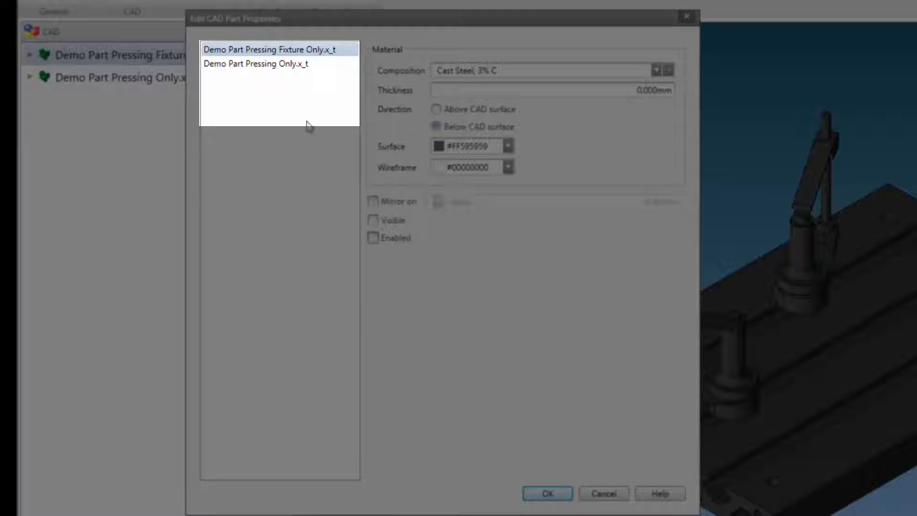
left_click(275, 64)
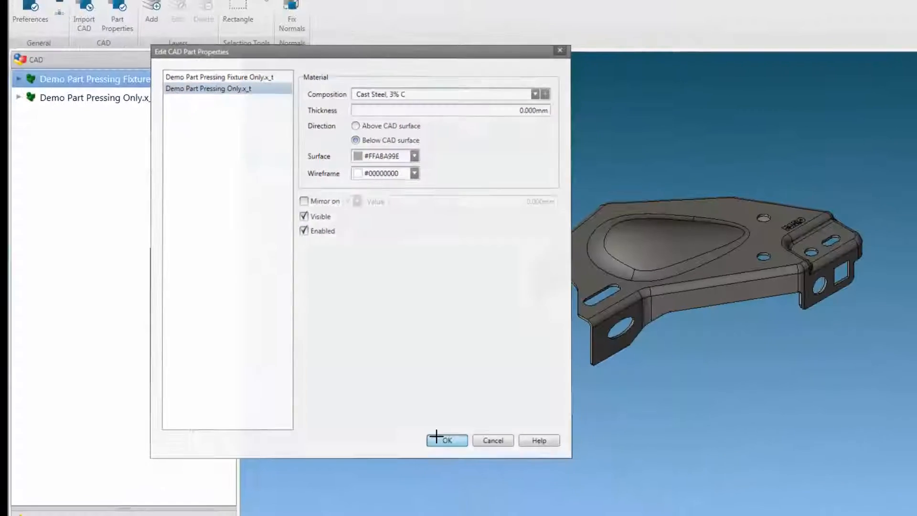
left_click(446, 440)
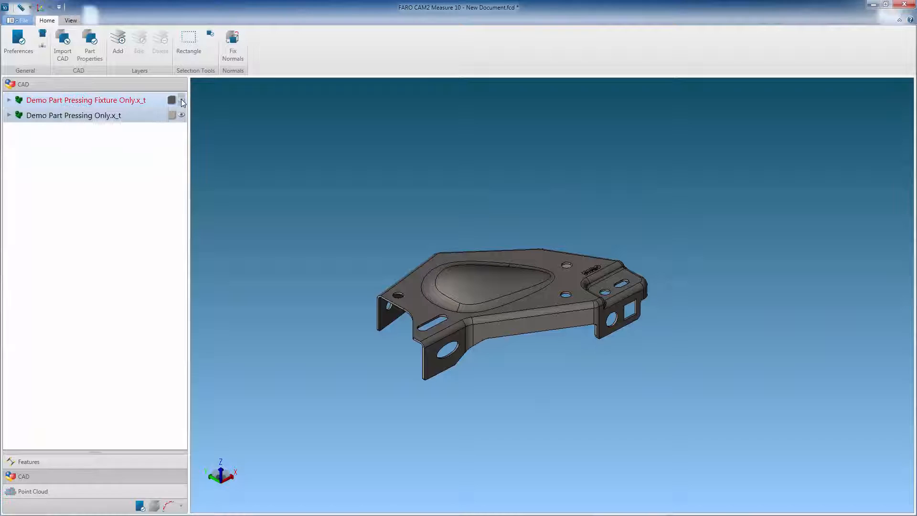
Show the Features list with the World coordinate system and Jig Alignment Datums folder.
left_click(181, 101)
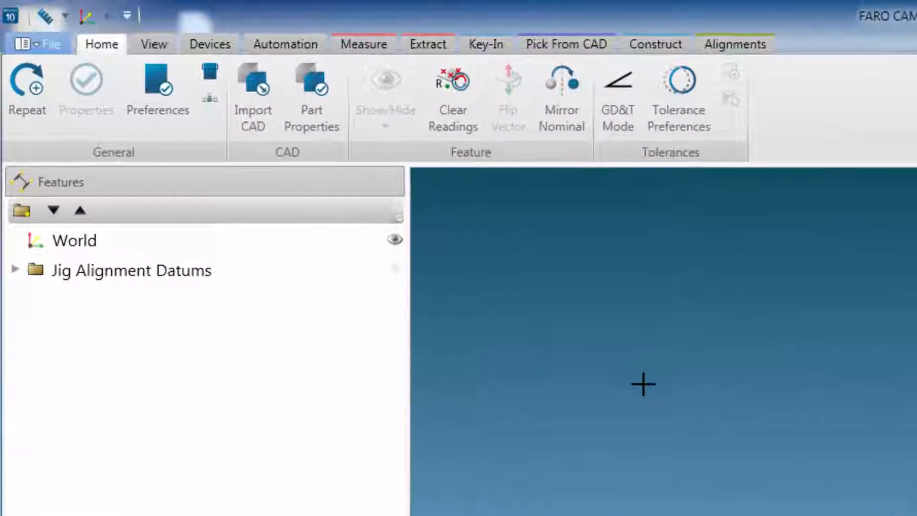
Apply the Go-Nogo custom tolerance color scheme to the 3D display via the View settings.
left_click(153, 44)
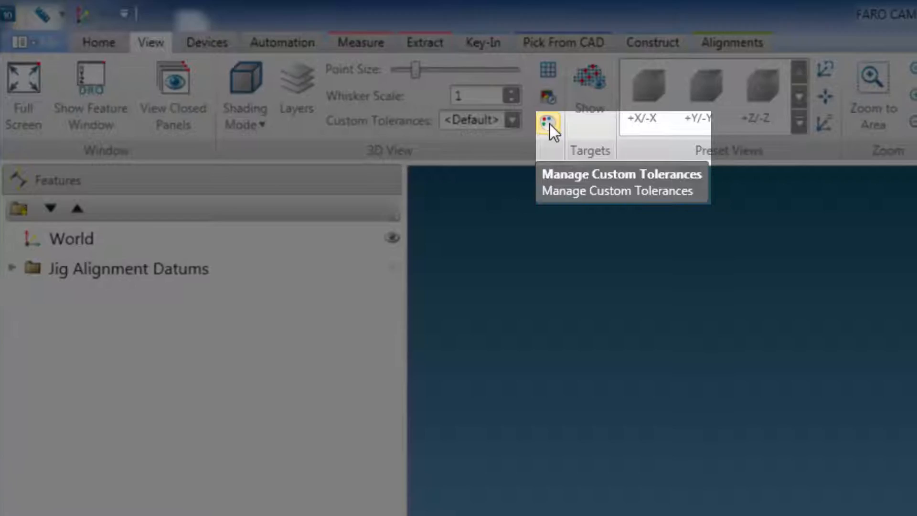
left_click(546, 123)
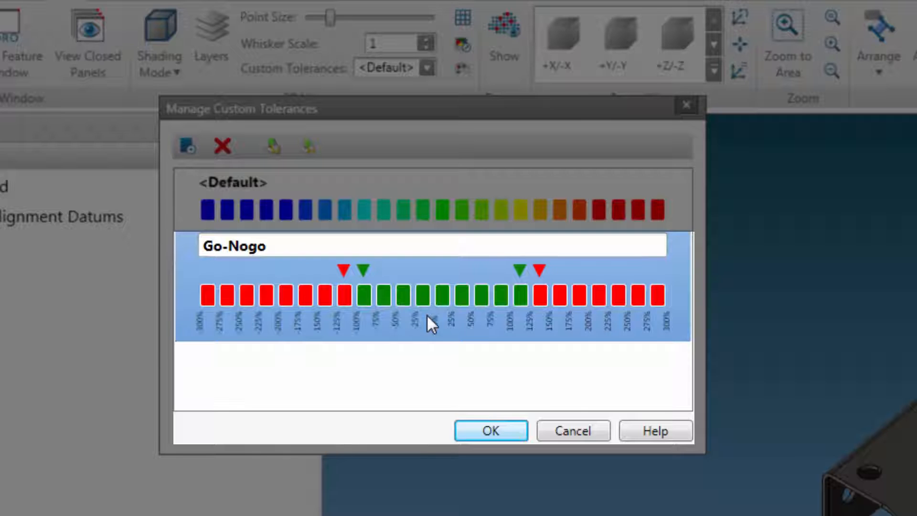
left_click(490, 431)
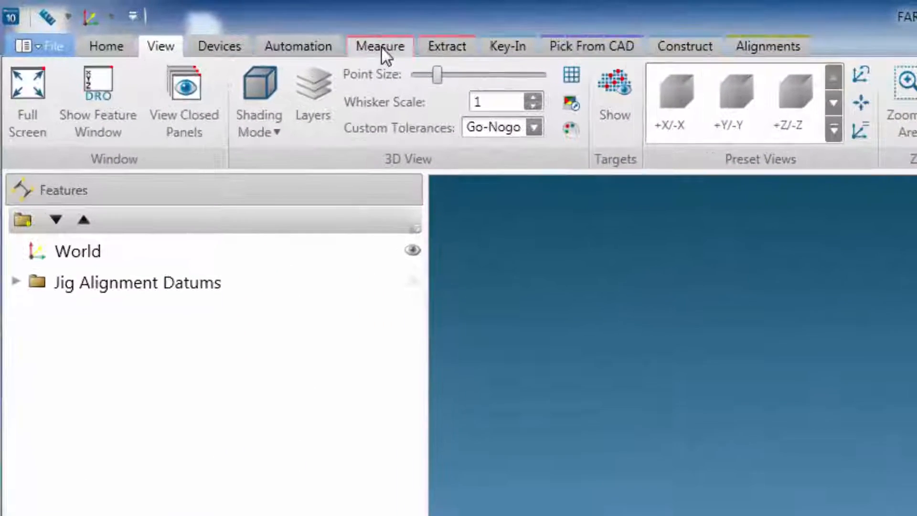
left_click(379, 46)
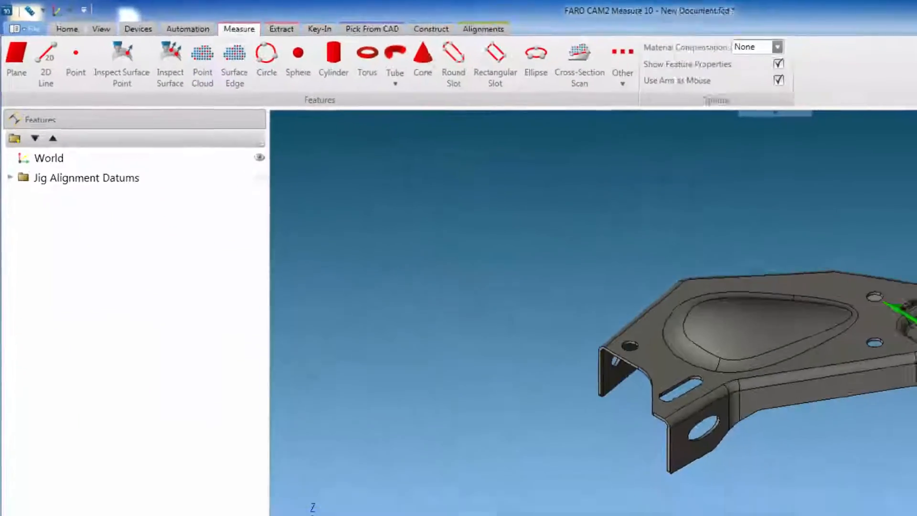
Create Point Cloud 1 on the pressing part surface with Grid Color Mode set to None.
left_click(201, 59)
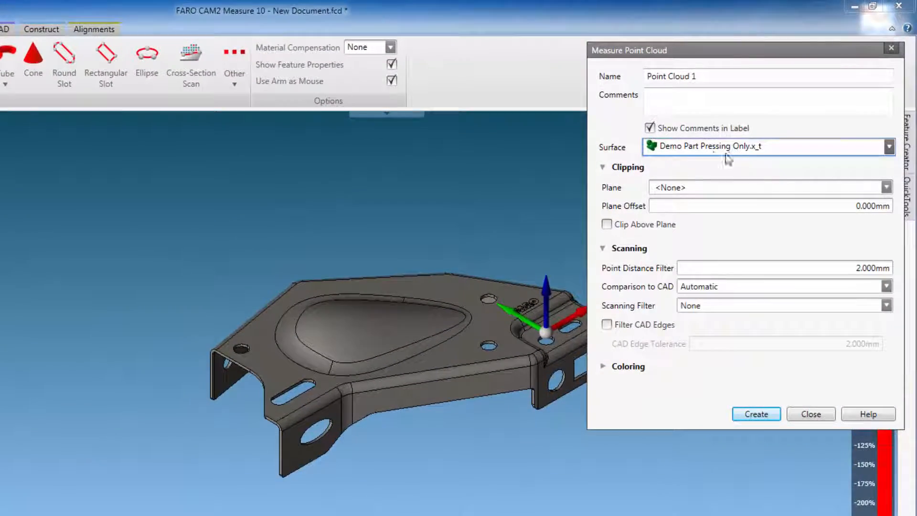
mouse_move(886, 283)
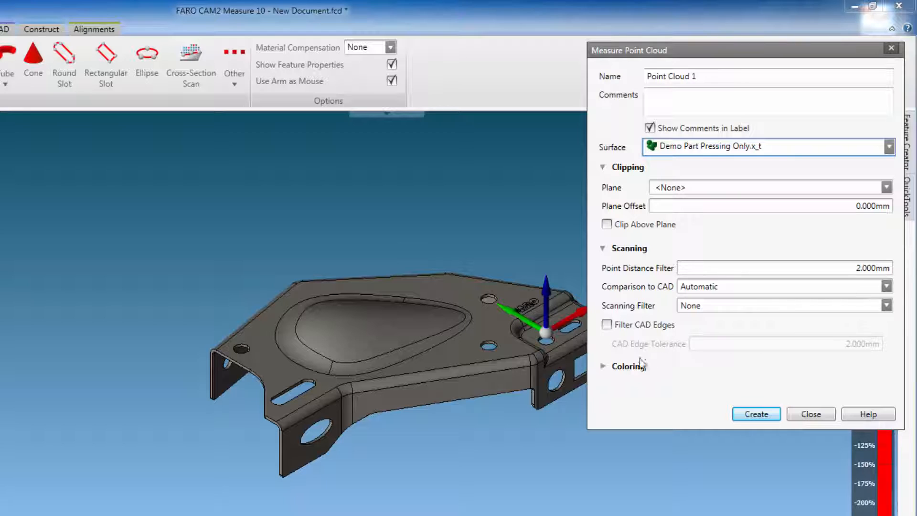
scroll("down", 3)
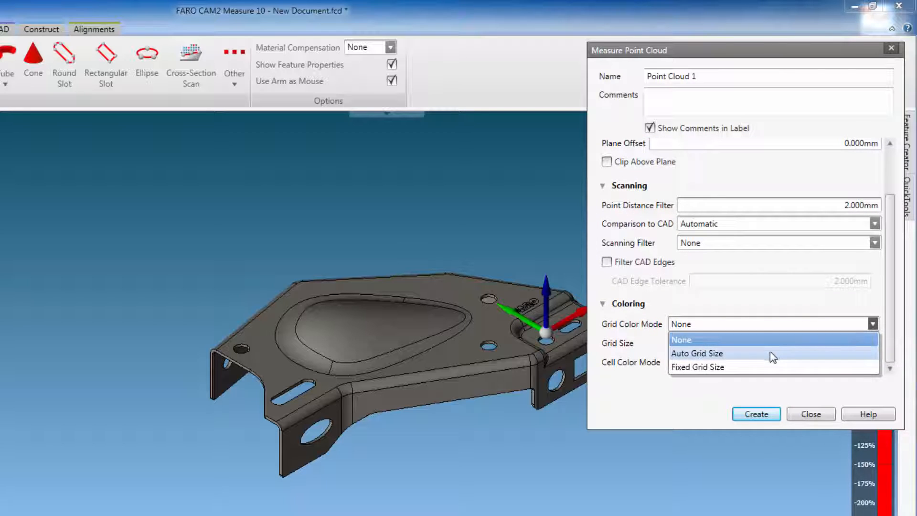
left_click(697, 366)
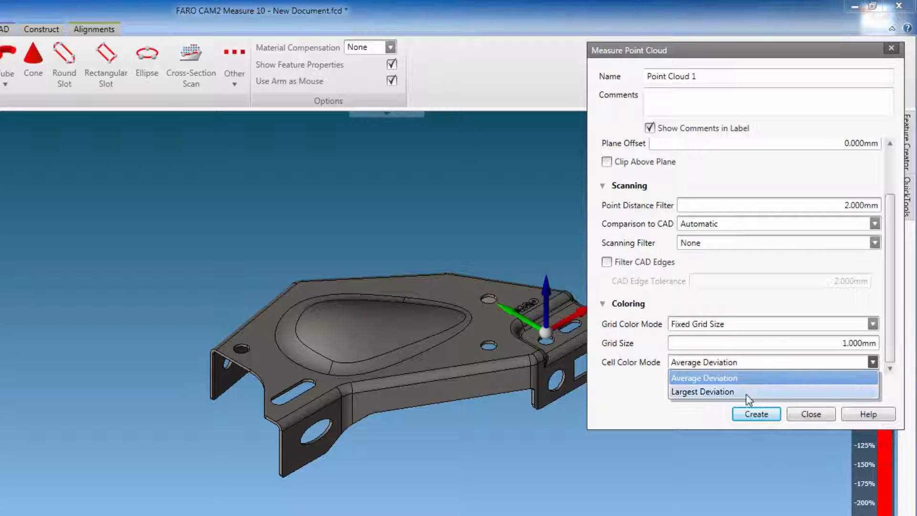
left_click(871, 324)
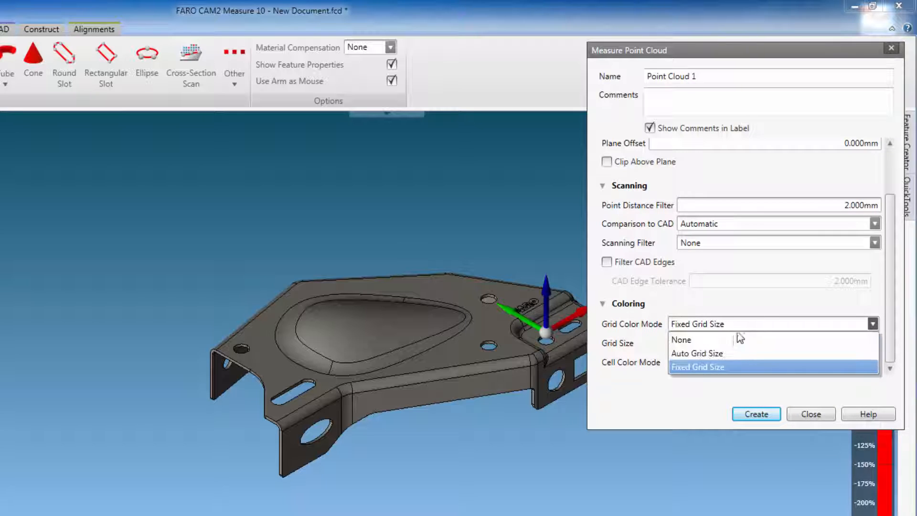
left_click(680, 339)
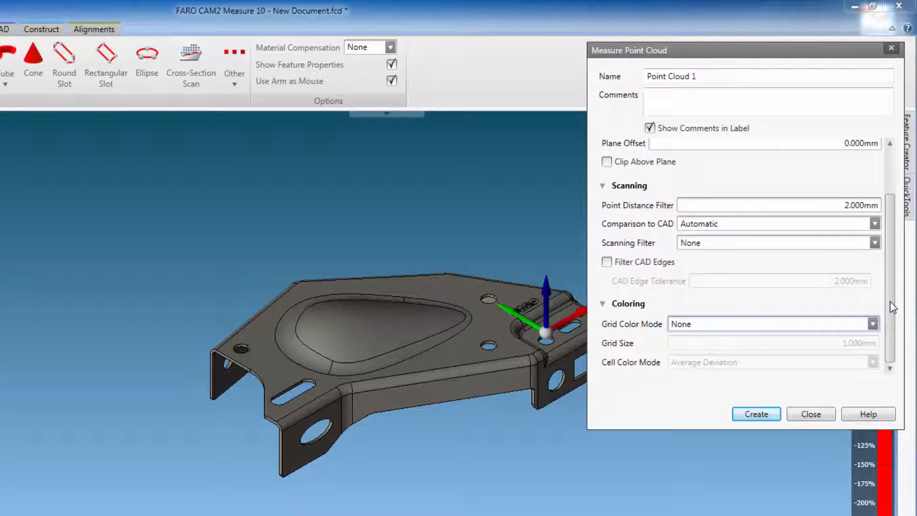
left_click(755, 414)
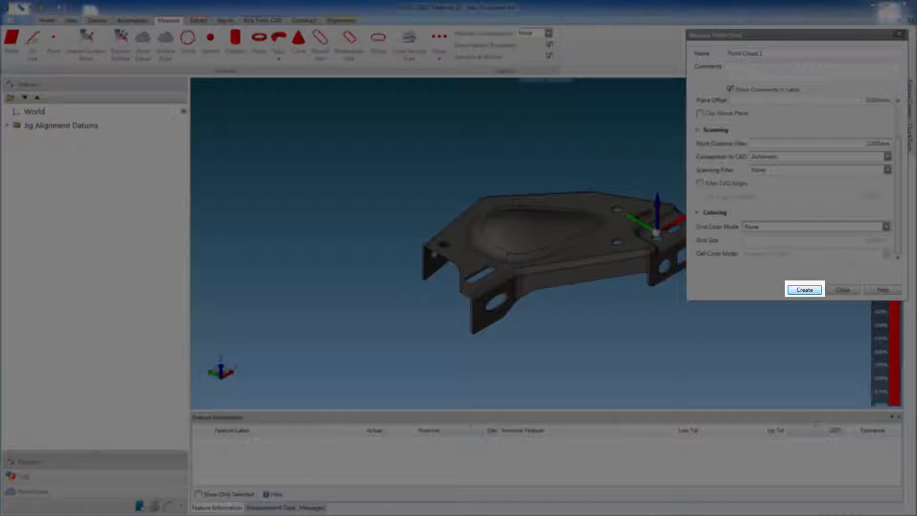
Start scanning Point Cloud 1 with the arm, collecting about 19 million deviation-colored points.
left_click(803, 289)
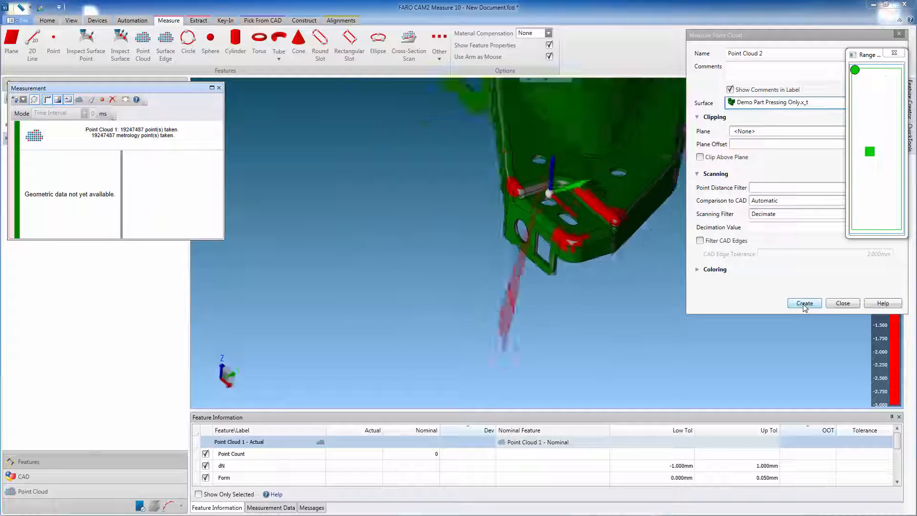
left_click(804, 303)
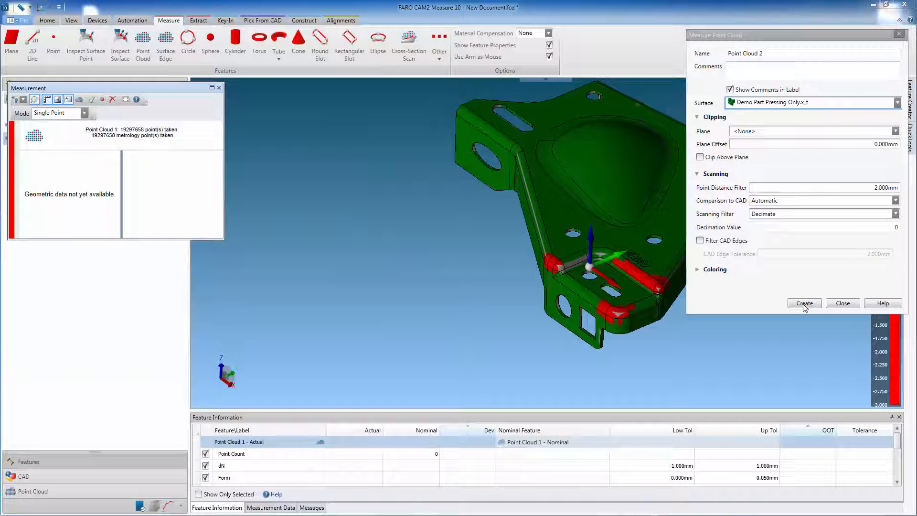
End the scan so Point Cloud 1 appears in the Features tree reporting a 6 mm form deviation.
left_click(803, 303)
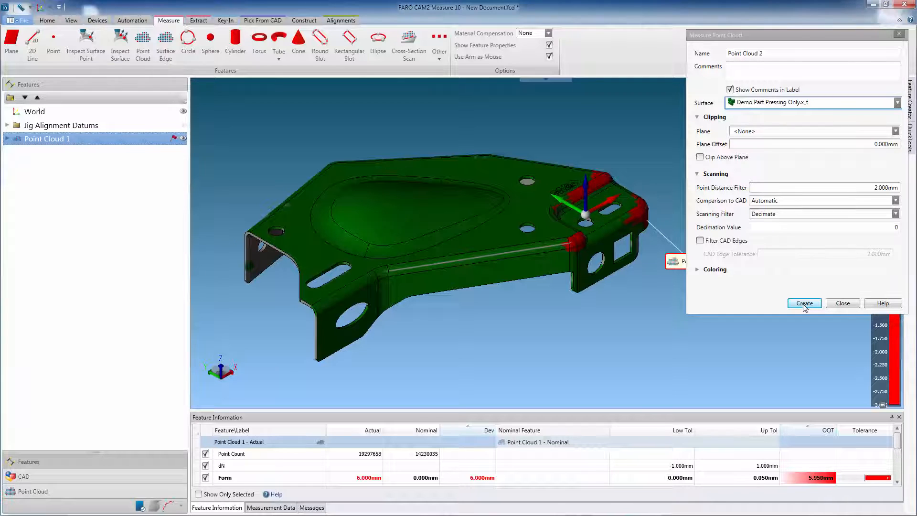
left_click(803, 303)
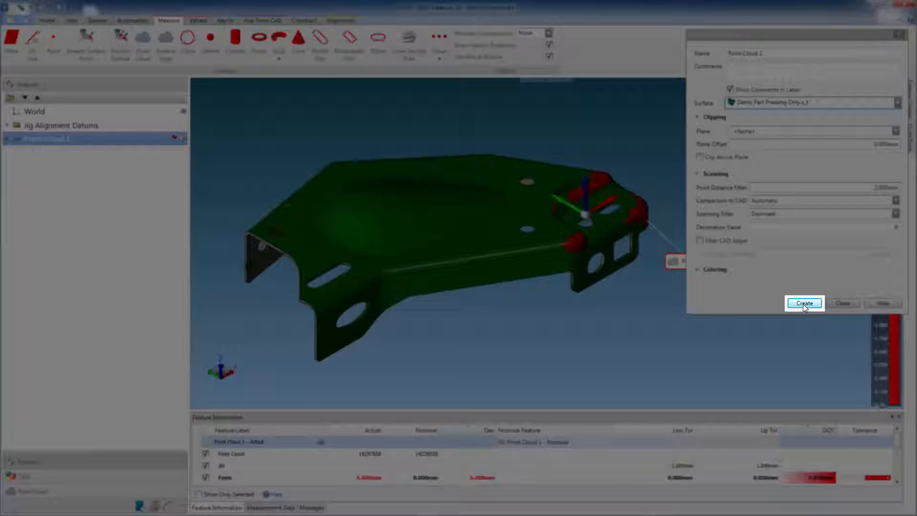
left_click(804, 303)
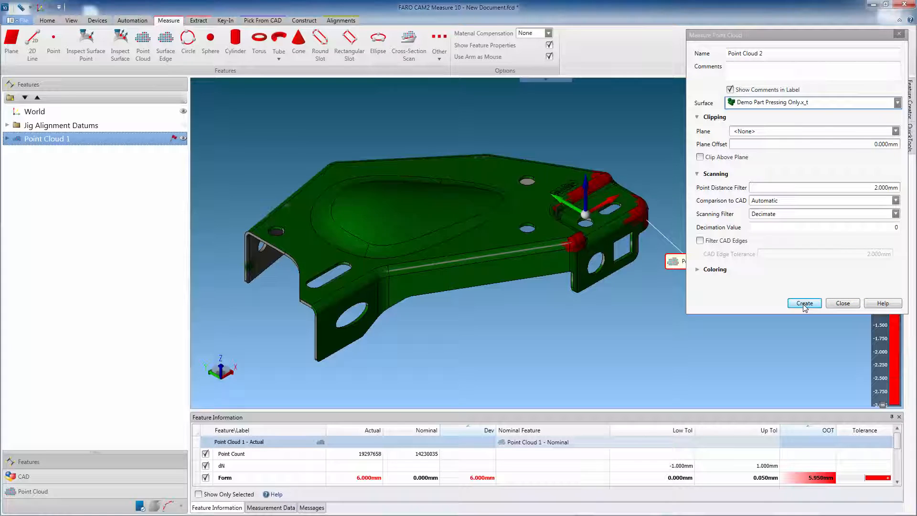